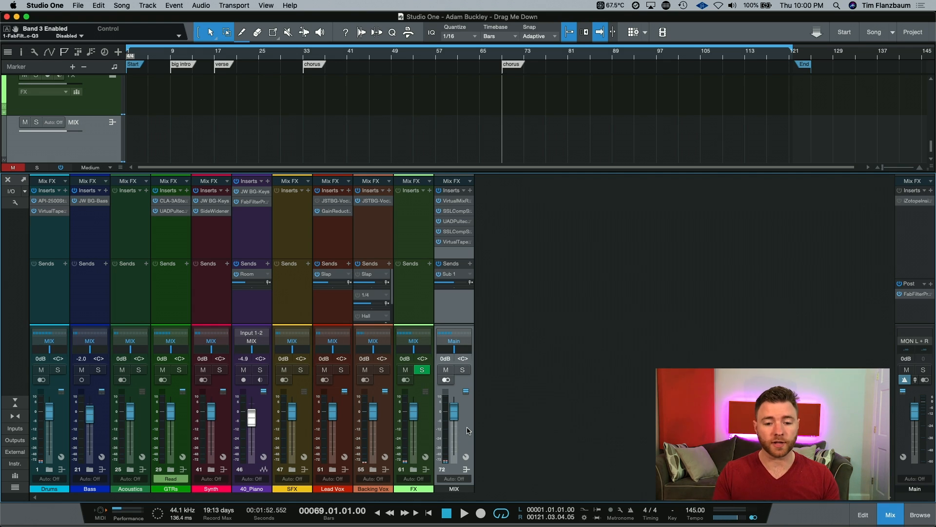
{"action": "mouse_move", "coordinate": [466, 434]}
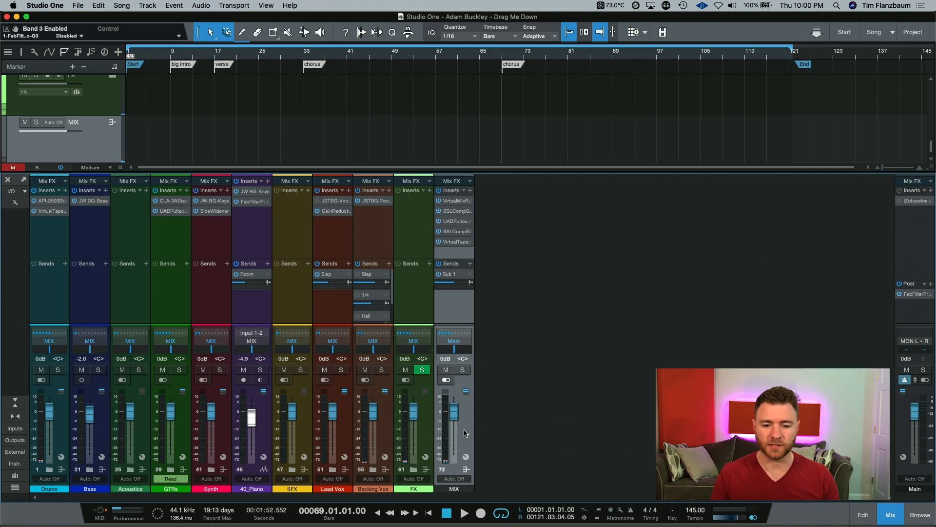
{"action": "mouse_move", "coordinate": [692, 362]}
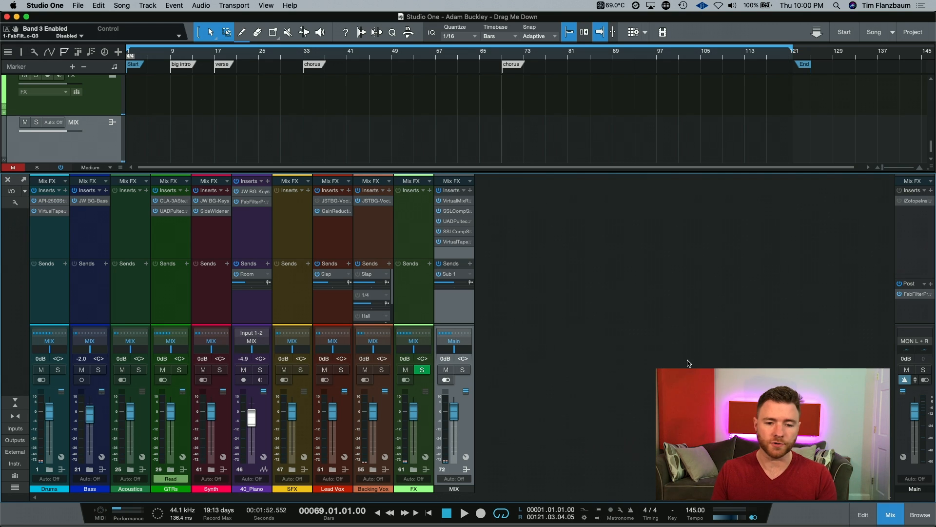
{"action": "mouse_move", "coordinate": [905, 443]}
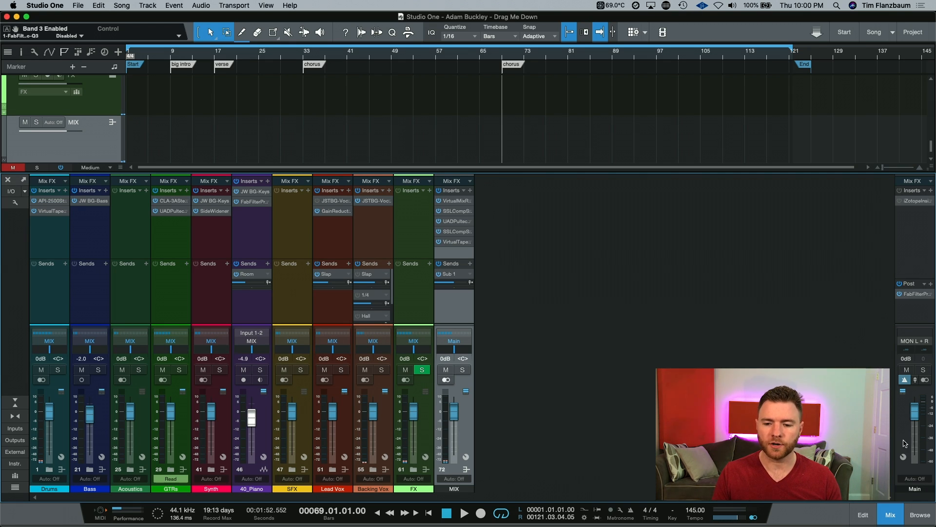
{"action": "mouse_move", "coordinate": [905, 456]}
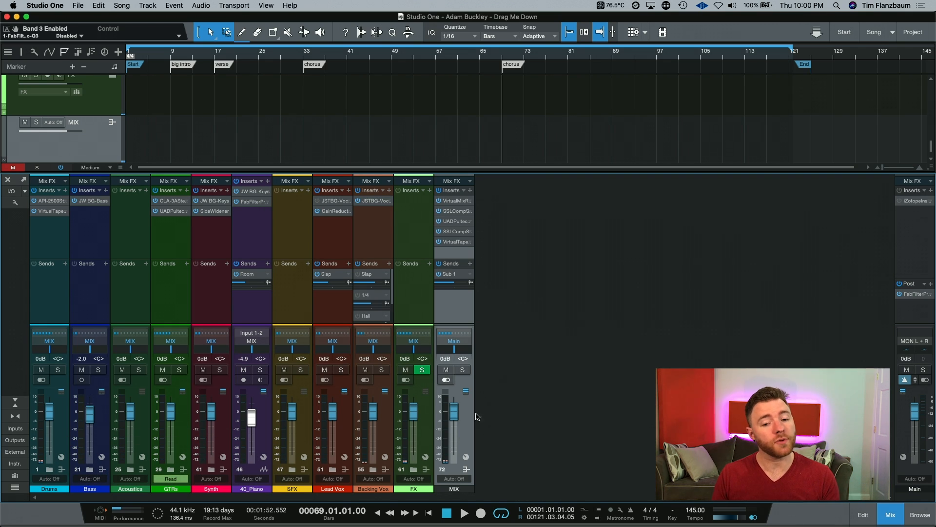
{"action": "mouse_move", "coordinate": [468, 438]}
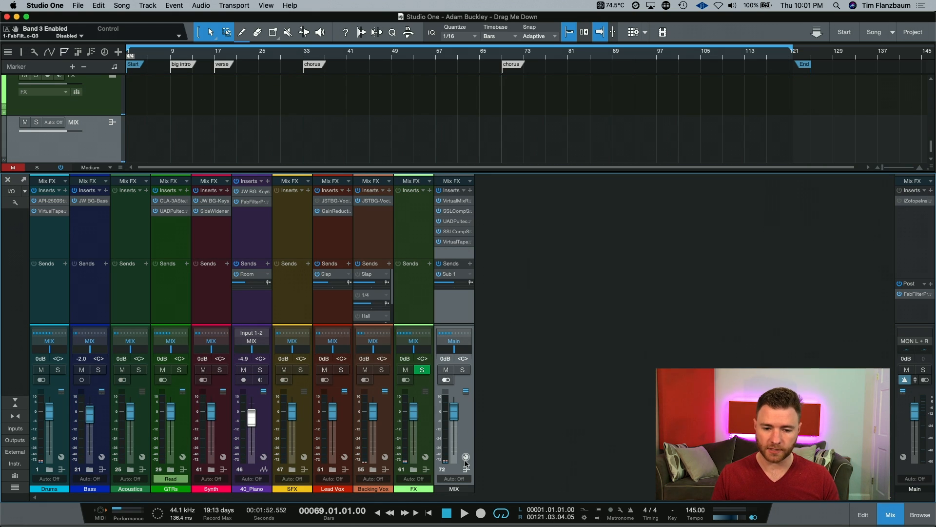
Step: Open the MIX bus Channel Editor to show its insert chain
{"action": "left_click", "coordinate": [452, 191]}
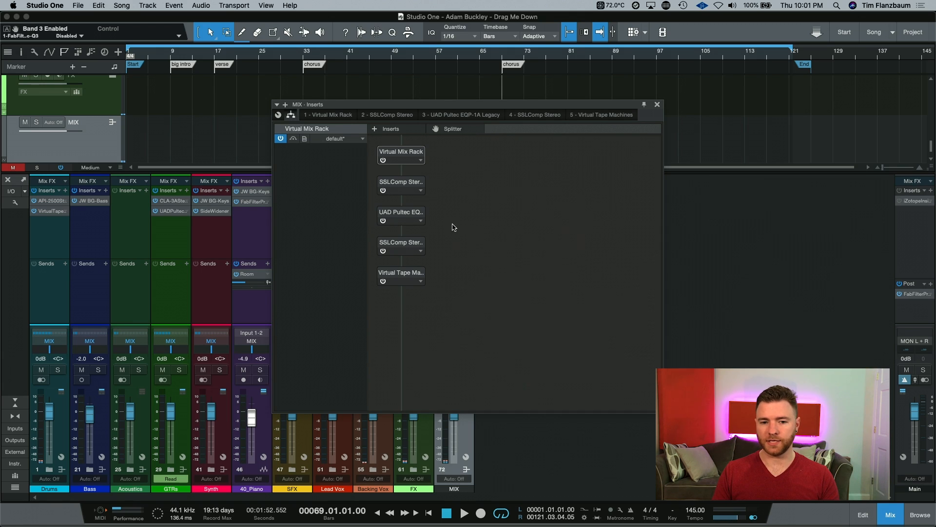
{"action": "mouse_move", "coordinate": [476, 193]}
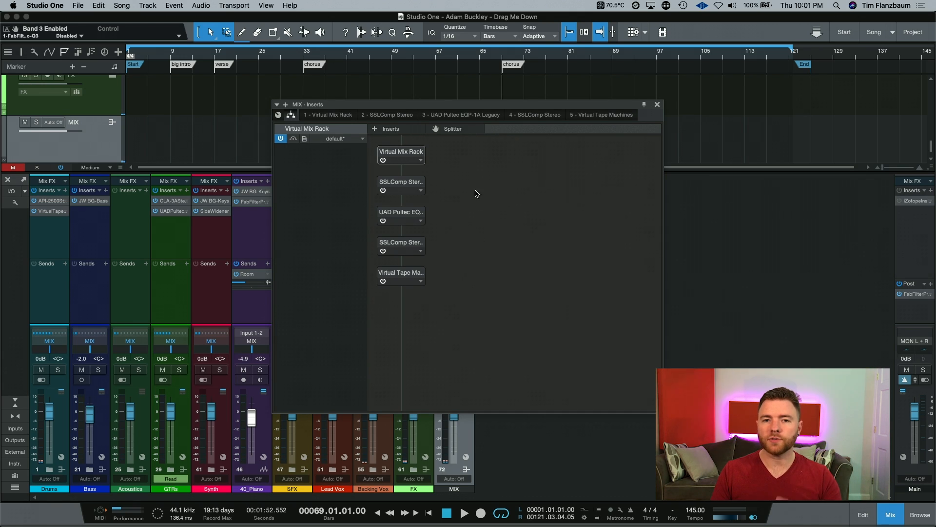
{"action": "mouse_move", "coordinate": [449, 170]}
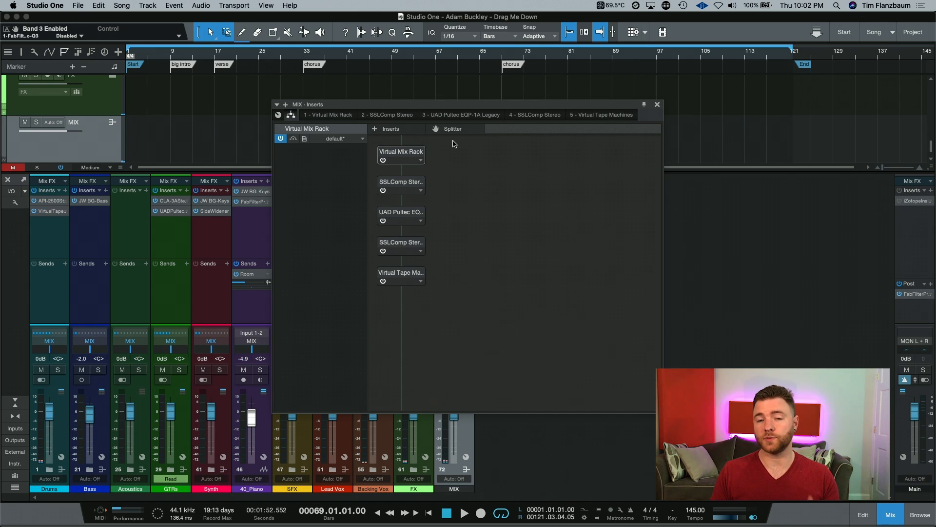
{"action": "mouse_move", "coordinate": [400, 135]}
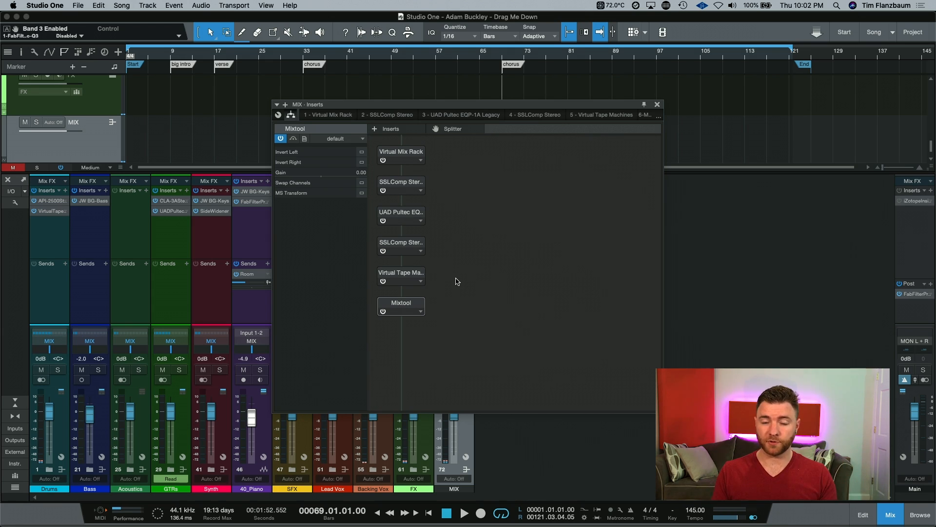
{"action": "mouse_move", "coordinate": [581, 133]}
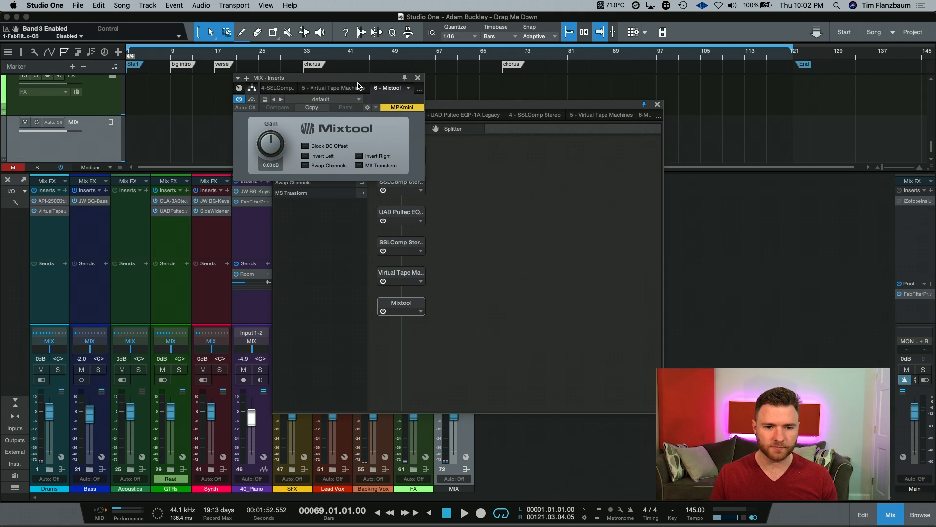
{"action": "mouse_move", "coordinate": [331, 82]}
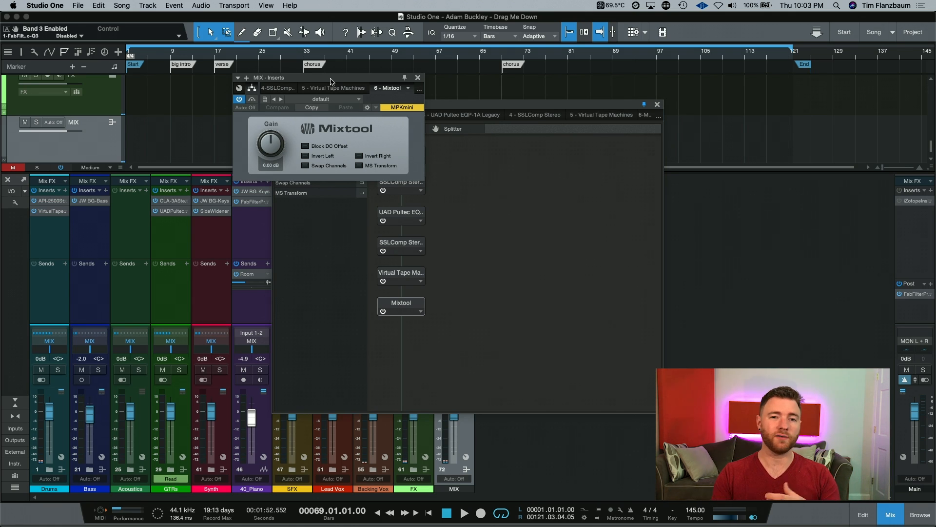
{"action": "mouse_move", "coordinate": [386, 135]}
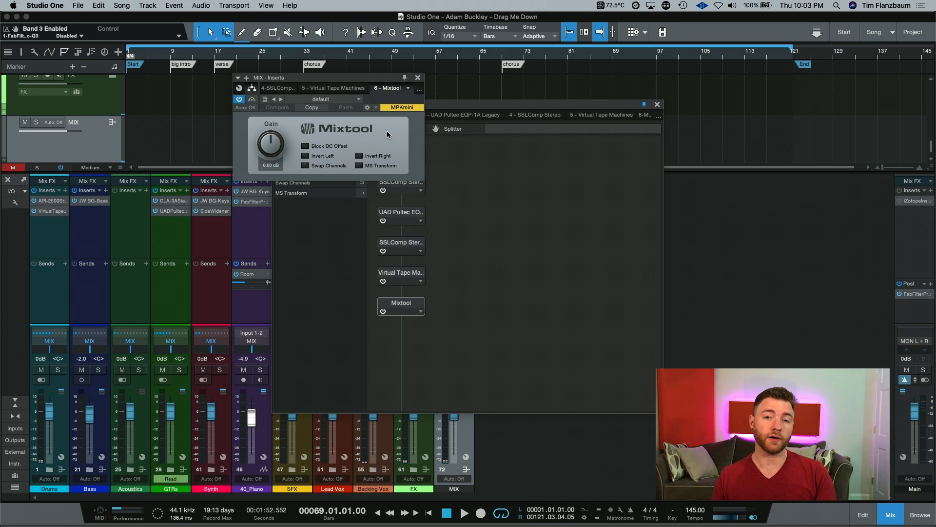
{"action": "mouse_move", "coordinate": [360, 174]}
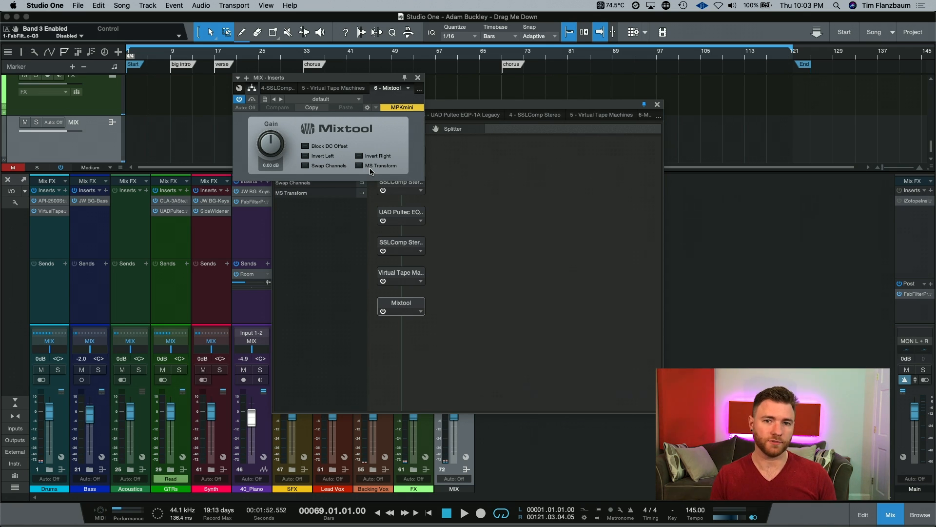
{"action": "mouse_move", "coordinate": [399, 149]}
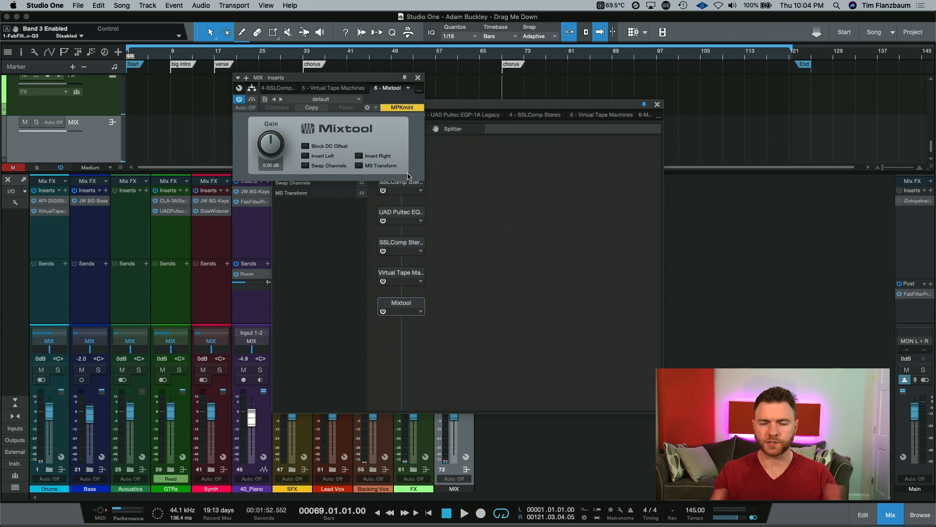
Step: Open the plug-in window of the new Mixtool insert on the MIX bus
{"action": "left_click", "coordinate": [464, 513]}
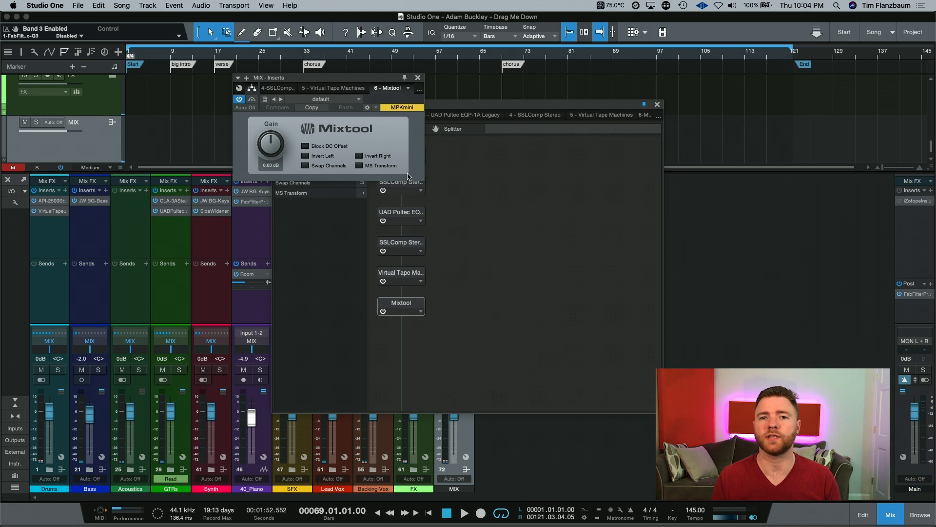
{"action": "mouse_move", "coordinate": [374, 172]}
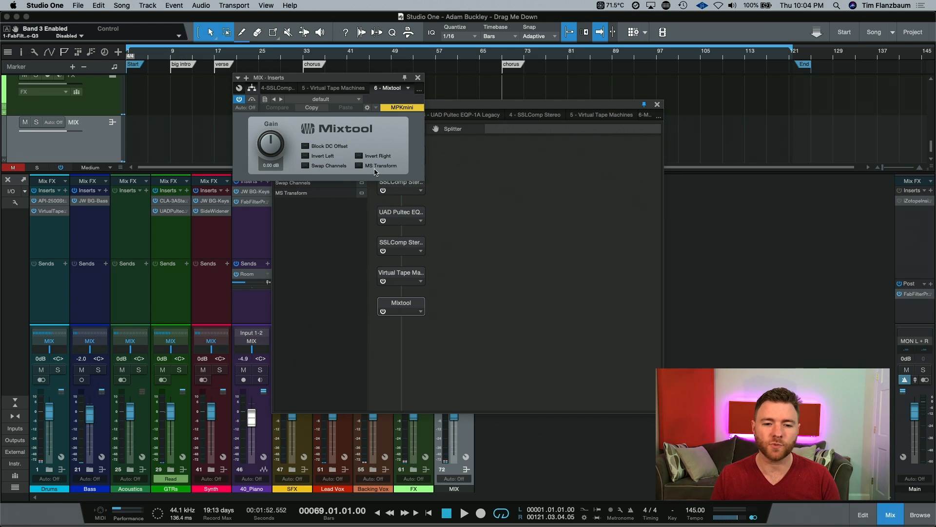
Step: Tick MS Transform in the MIX bus Mixtool editor
{"action": "left_click", "coordinate": [358, 165]}
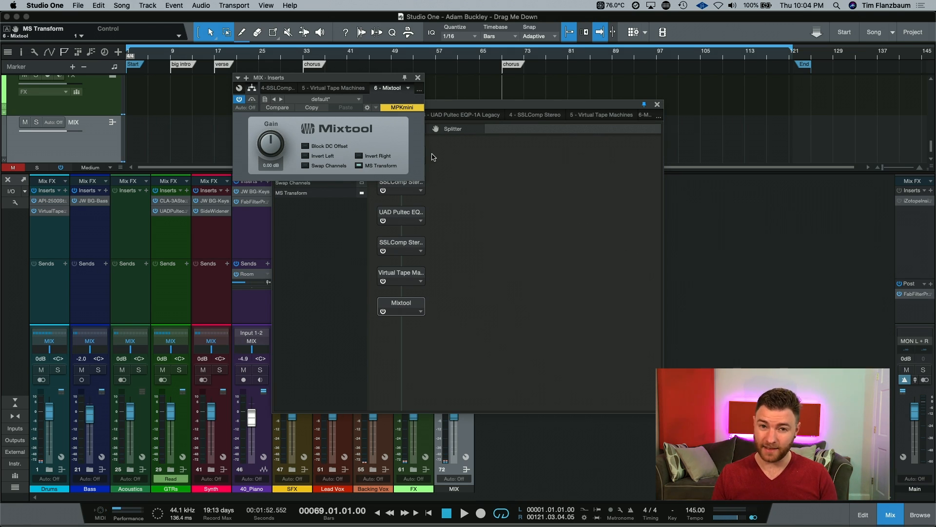
{"action": "left_click", "coordinate": [464, 512]}
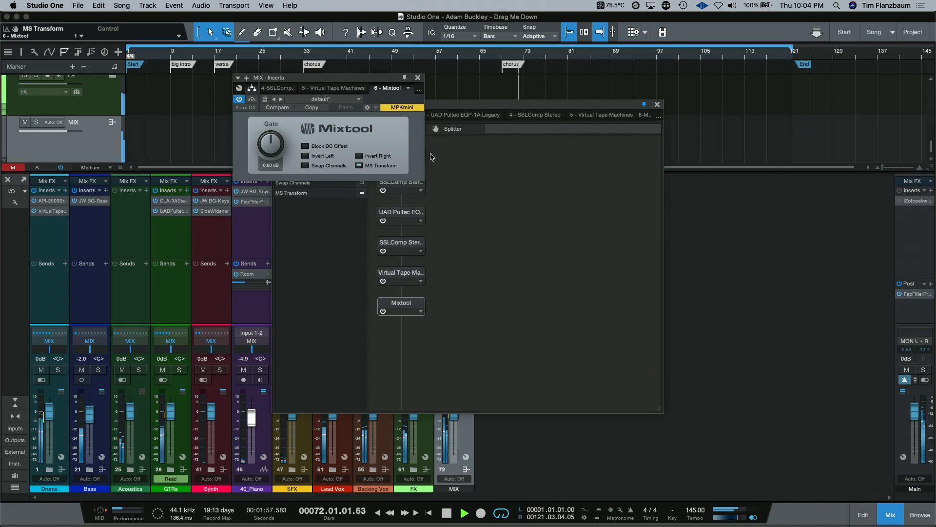
{"action": "left_click", "coordinate": [447, 513]}
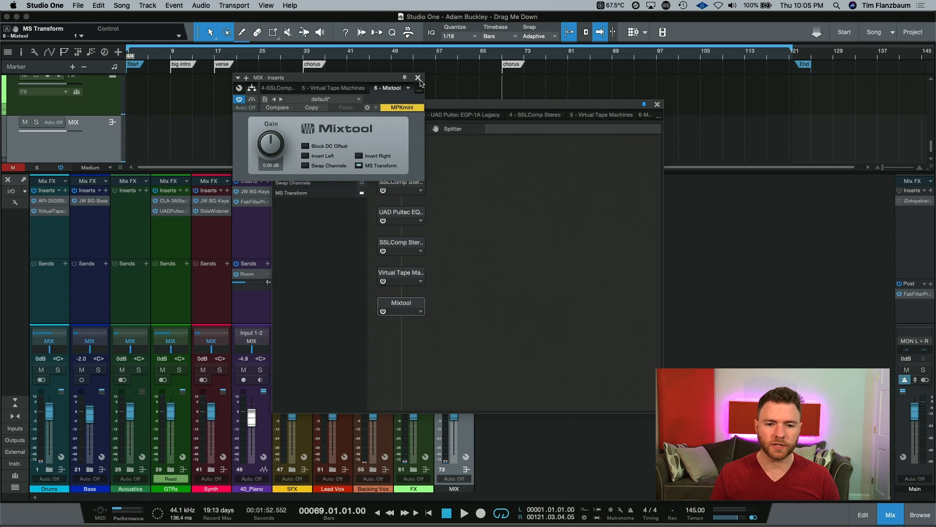
Step: Place a Channel Split Splitter after Mixtool, with Pro EQ on its right branch
{"action": "left_click", "coordinate": [418, 78]}
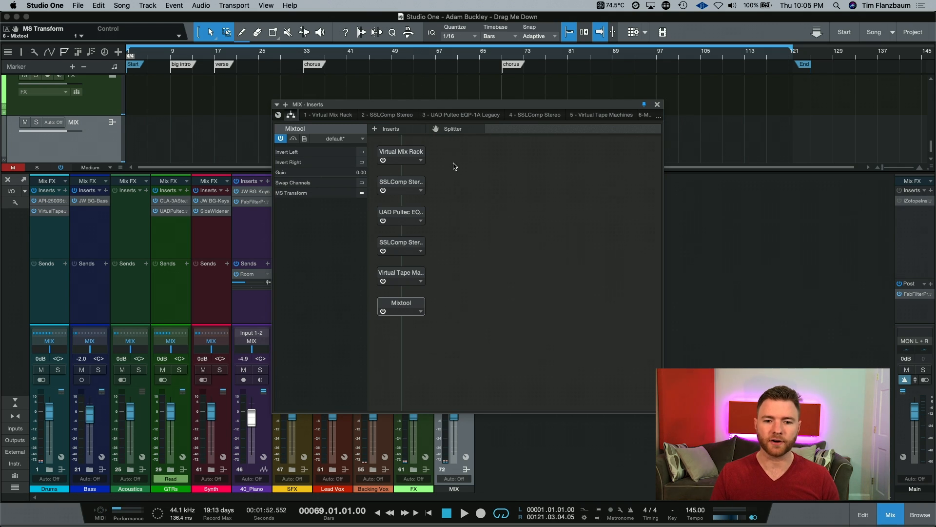
{"action": "mouse_move", "coordinate": [456, 129]}
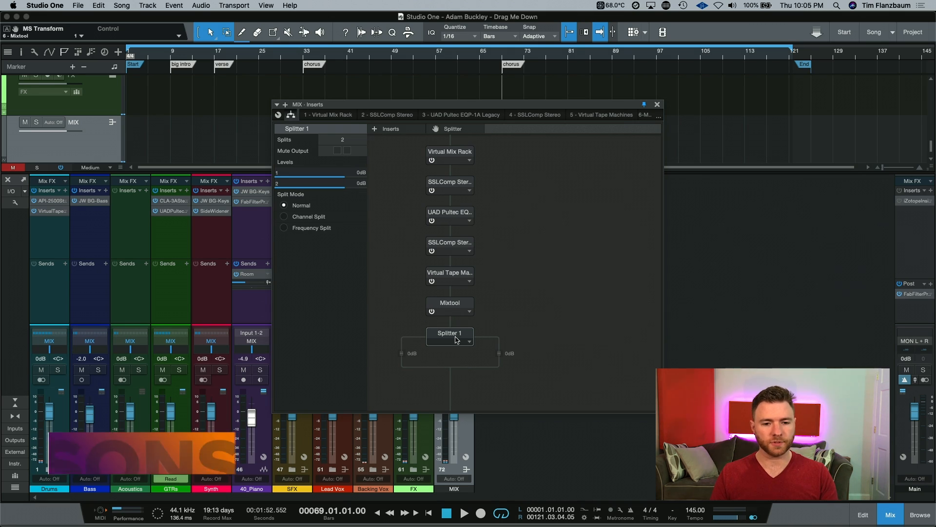
{"action": "mouse_move", "coordinate": [310, 221]}
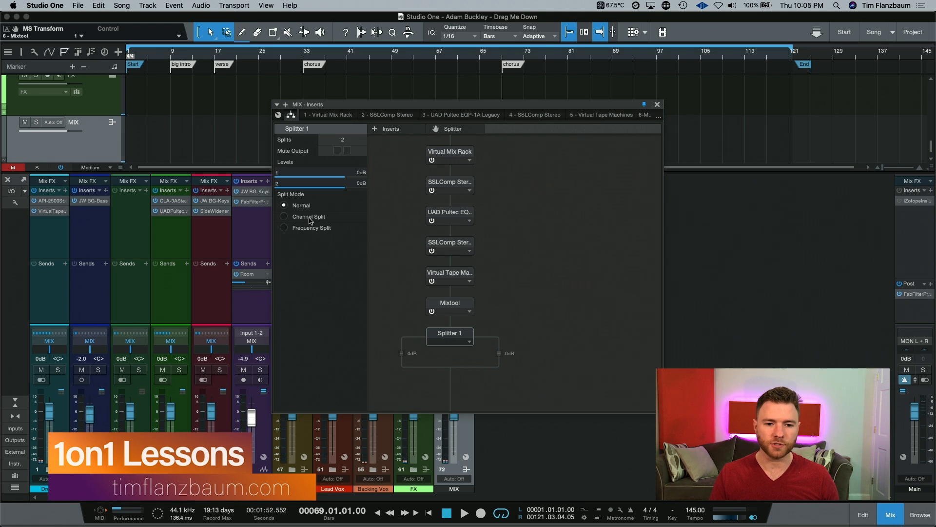
{"action": "left_click", "coordinate": [284, 216]}
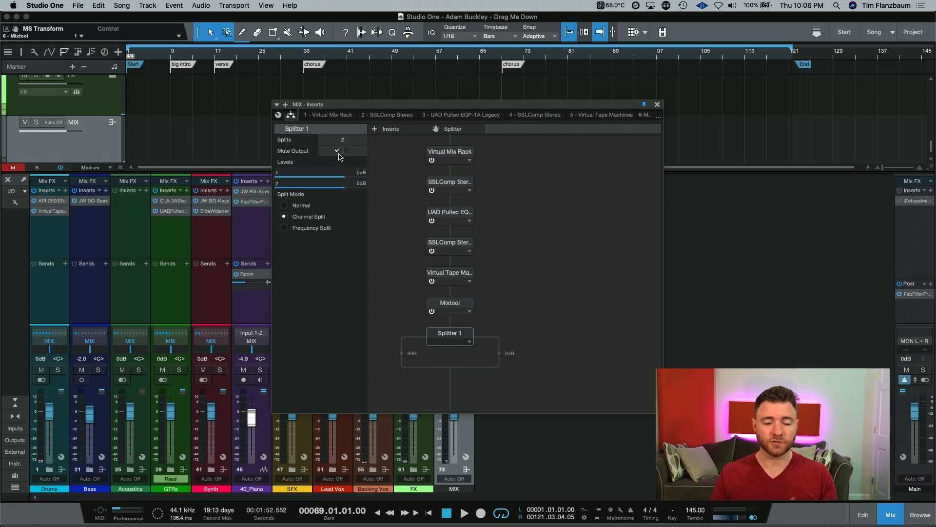
{"action": "left_click", "coordinate": [463, 513]}
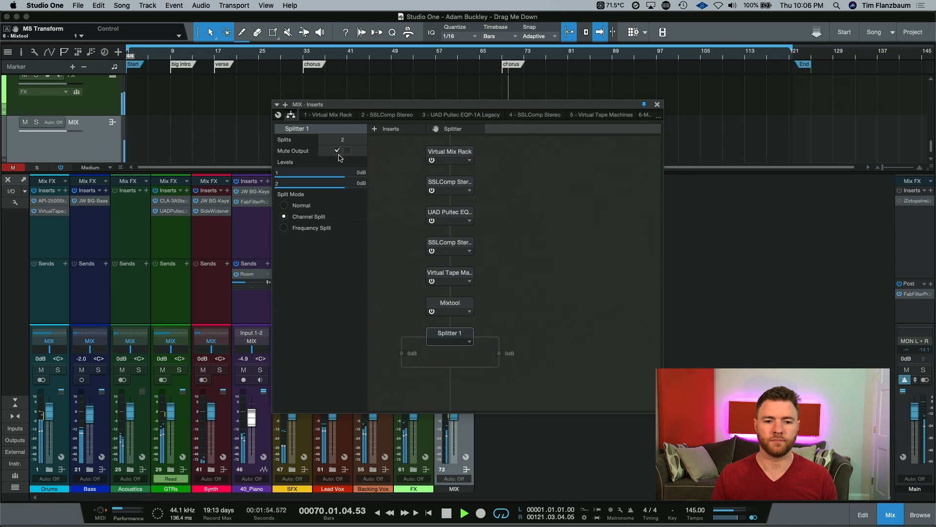
{"action": "left_click", "coordinate": [445, 512]}
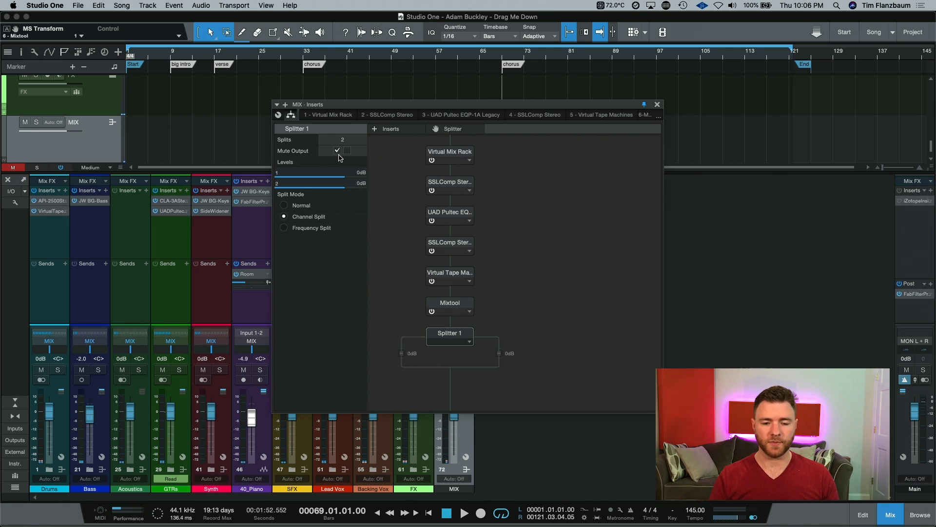
{"action": "left_click", "coordinate": [338, 151]}
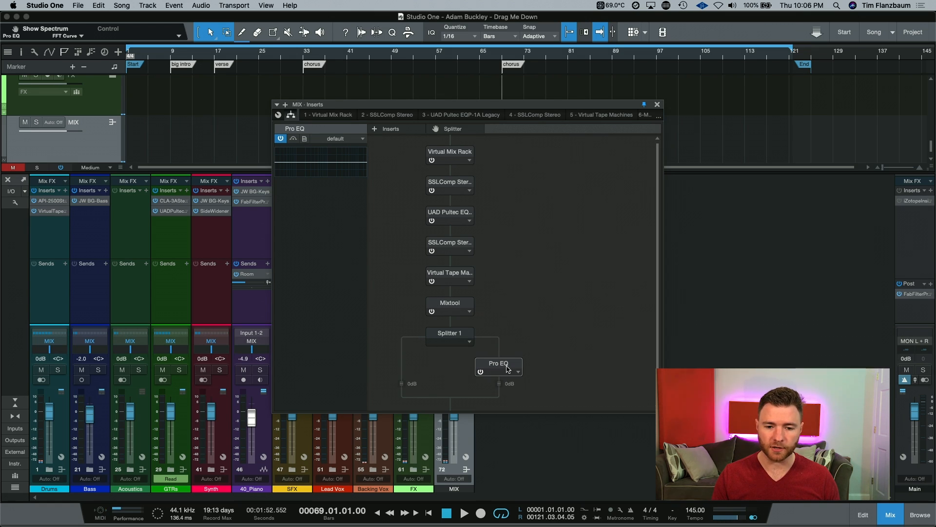
Step: Engage the Pro EQ low-cut band at 191 Hz with a gentler slope
{"action": "double_click", "coordinate": [498, 362]}
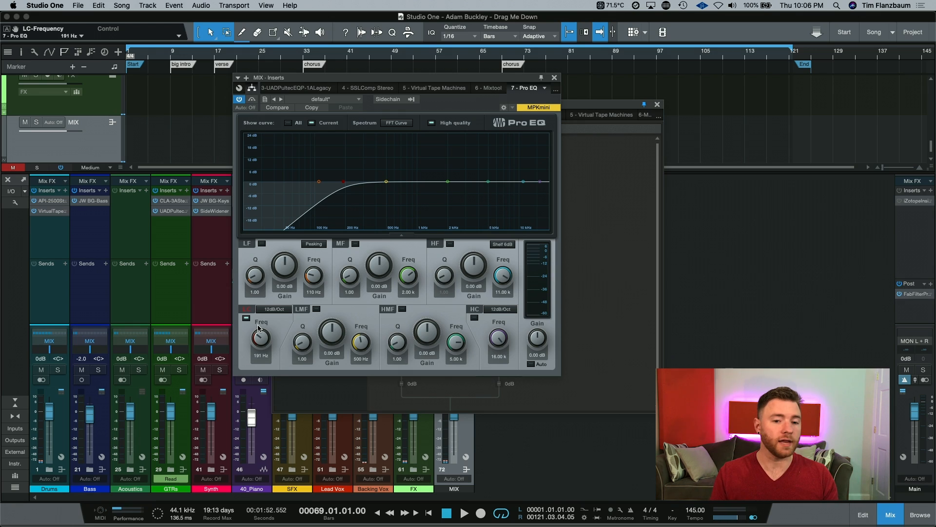
{"action": "left_click", "coordinate": [273, 309]}
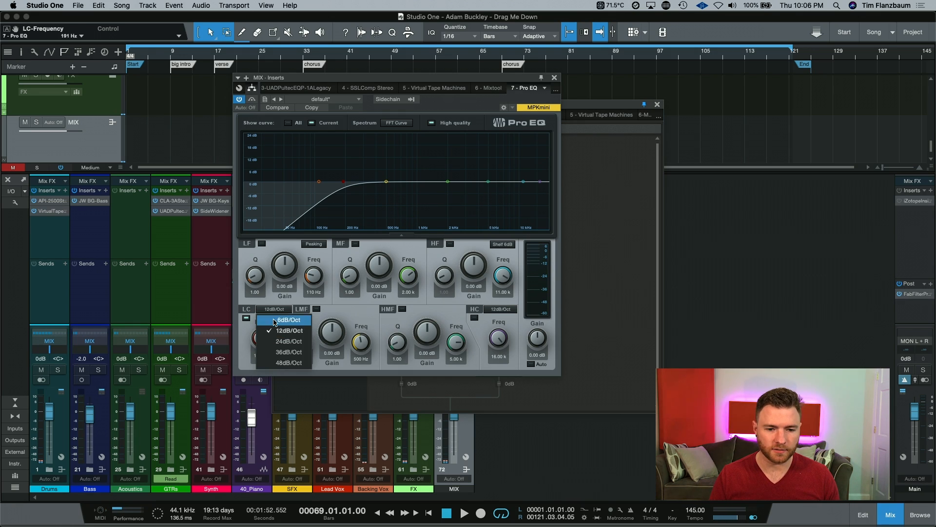
{"action": "left_click", "coordinate": [289, 341]}
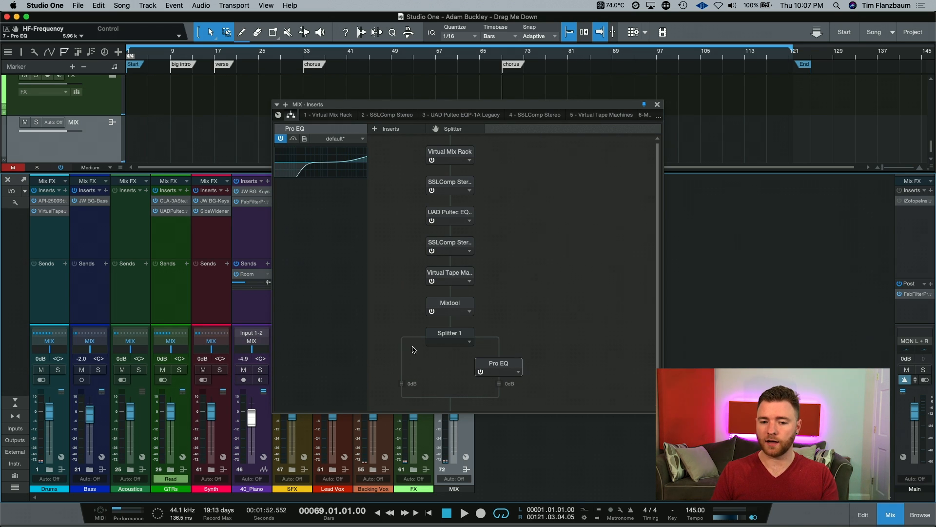
{"action": "mouse_move", "coordinate": [414, 371]}
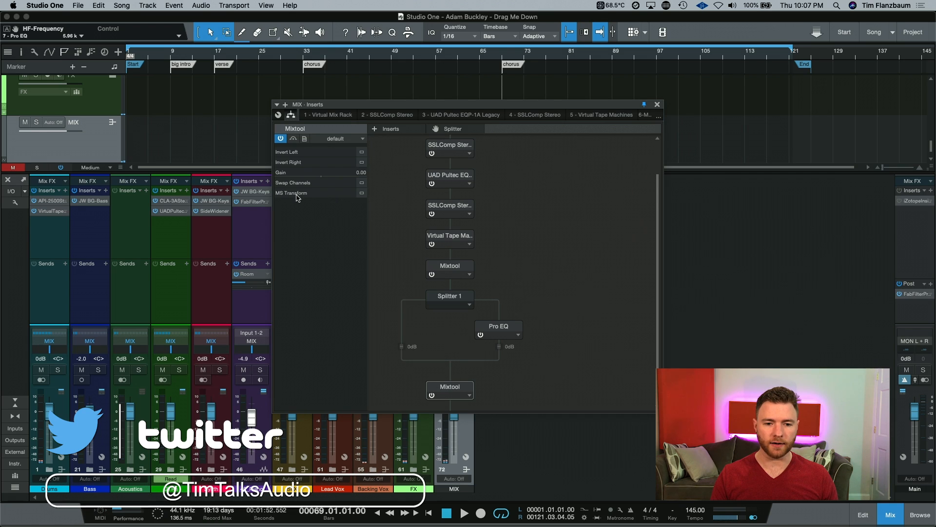
Step: Turn on MS Transform in the second Mixtool below Splitter 1
{"action": "left_click", "coordinate": [362, 194]}
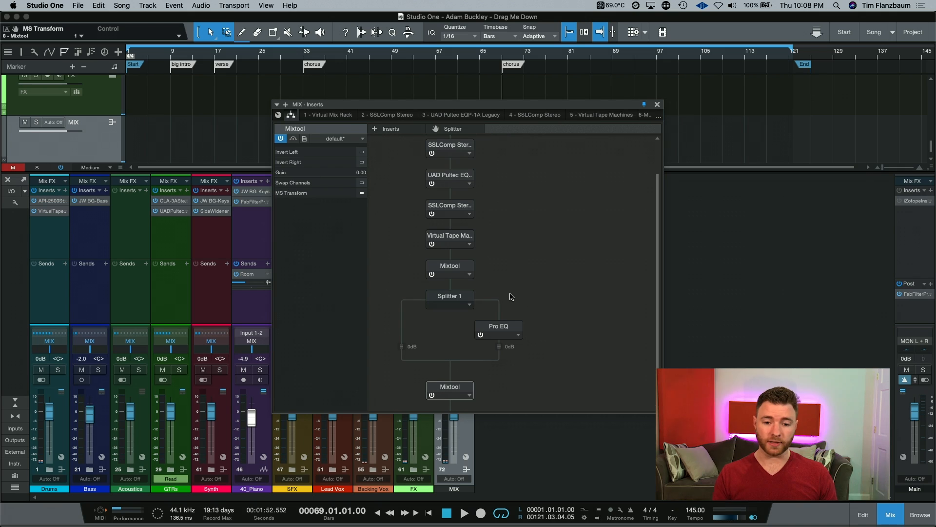
Step: Bring up Splitter 1's settings and lower its Level 1 output toward -2.0 dB
{"action": "left_click", "coordinate": [465, 513]}
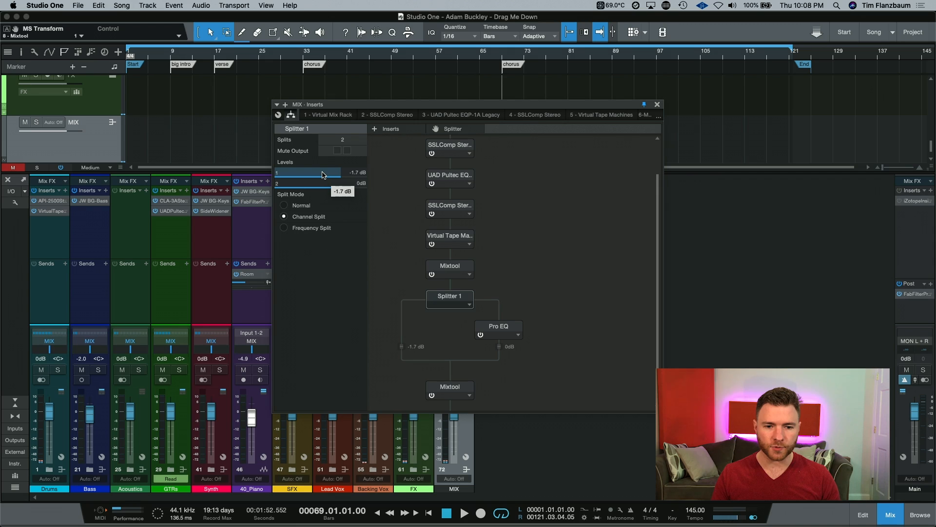
{"action": "mouse_move", "coordinate": [412, 352]}
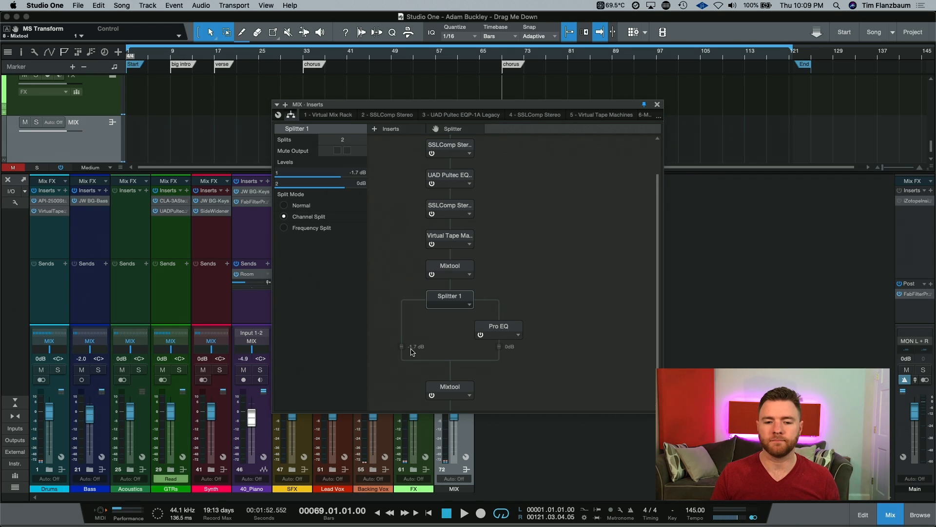
{"action": "mouse_move", "coordinate": [435, 367]}
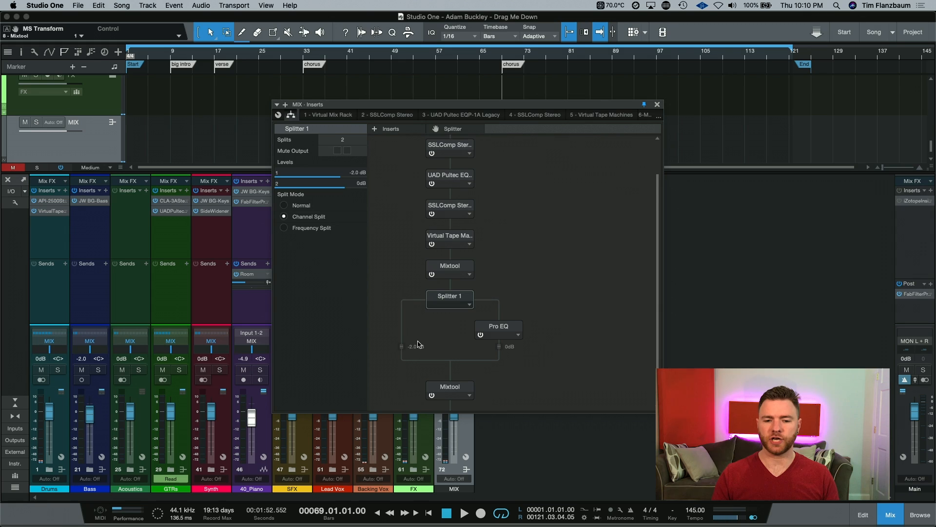
{"action": "mouse_move", "coordinate": [421, 353]}
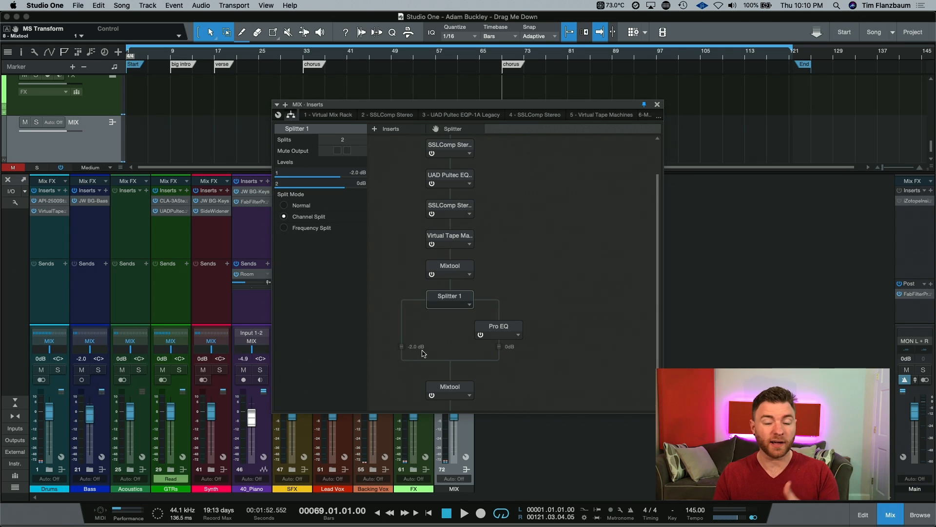
{"action": "mouse_move", "coordinate": [522, 332]}
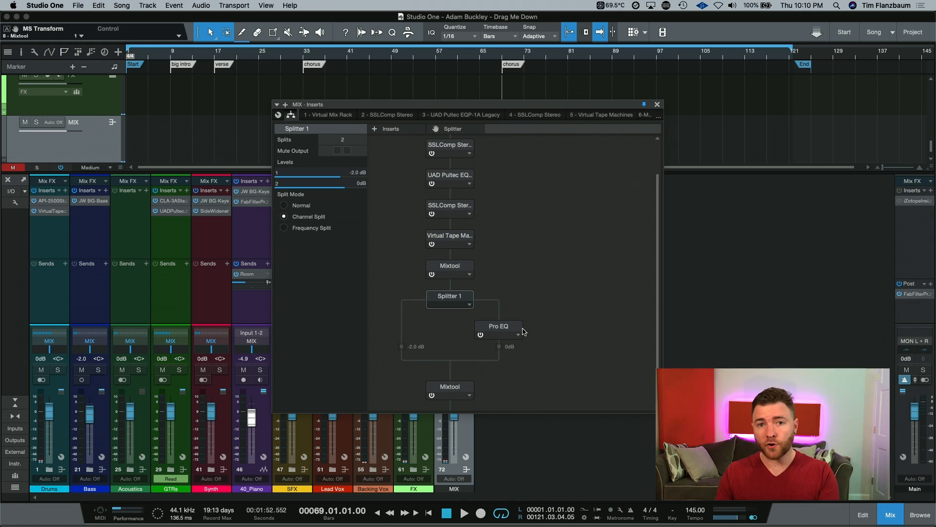